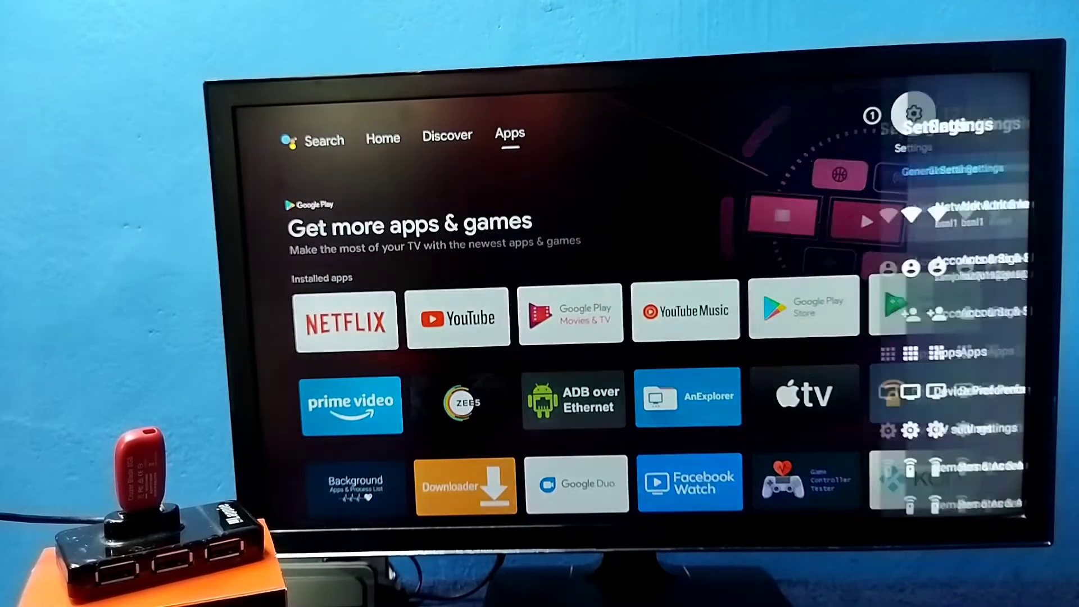
Go to Settings > Device Preferences > Storage to see the 8.0 GB SanDisk drive
{"action": "left_click", "coordinate": [915, 113]}
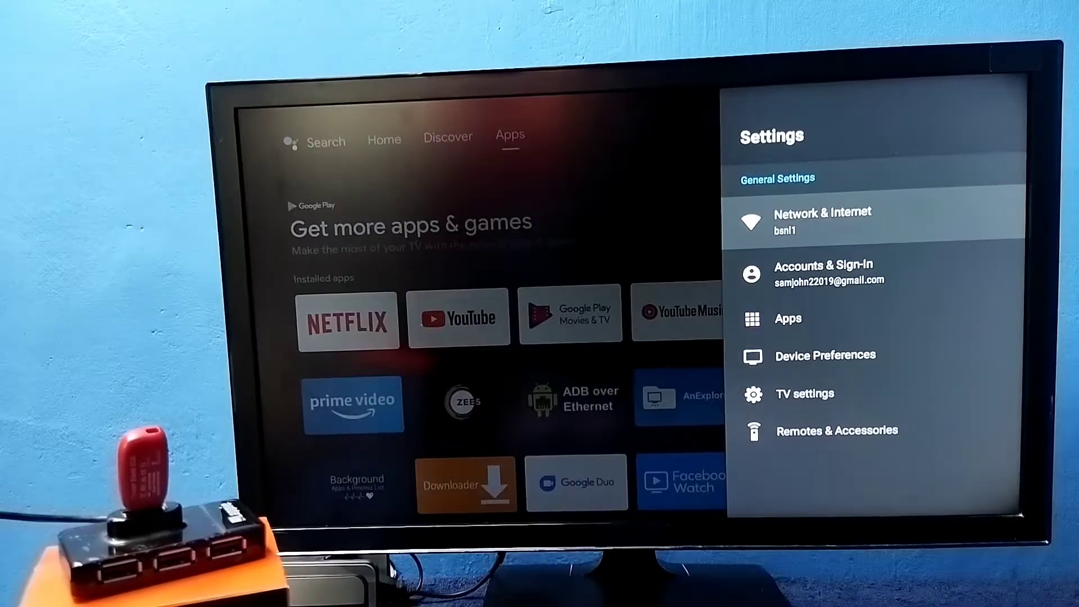
{"action": "key", "text": "down"}
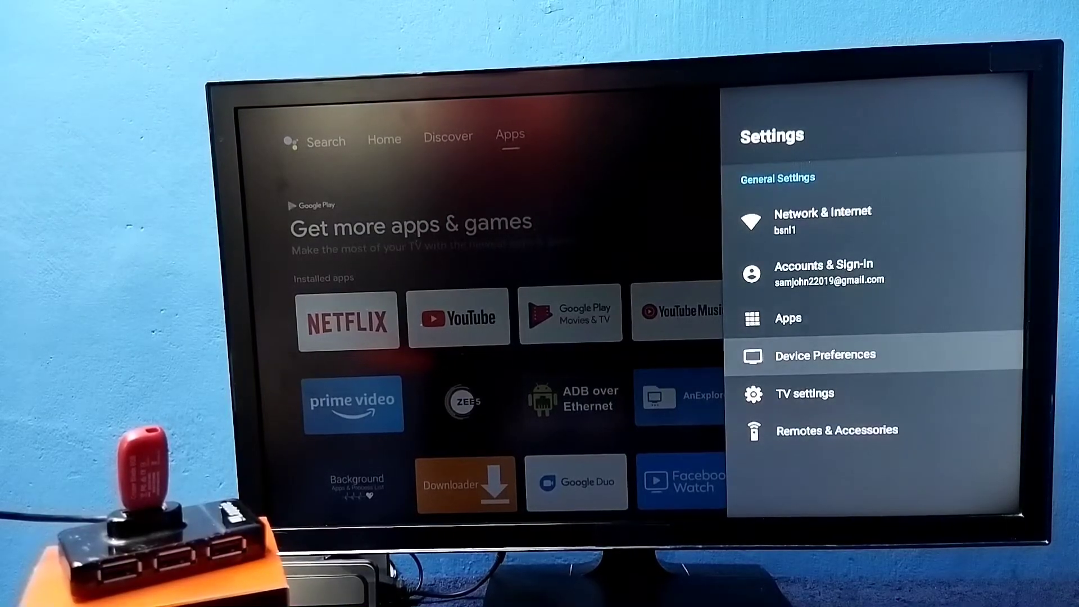
{"action": "left_click", "coordinate": [825, 354]}
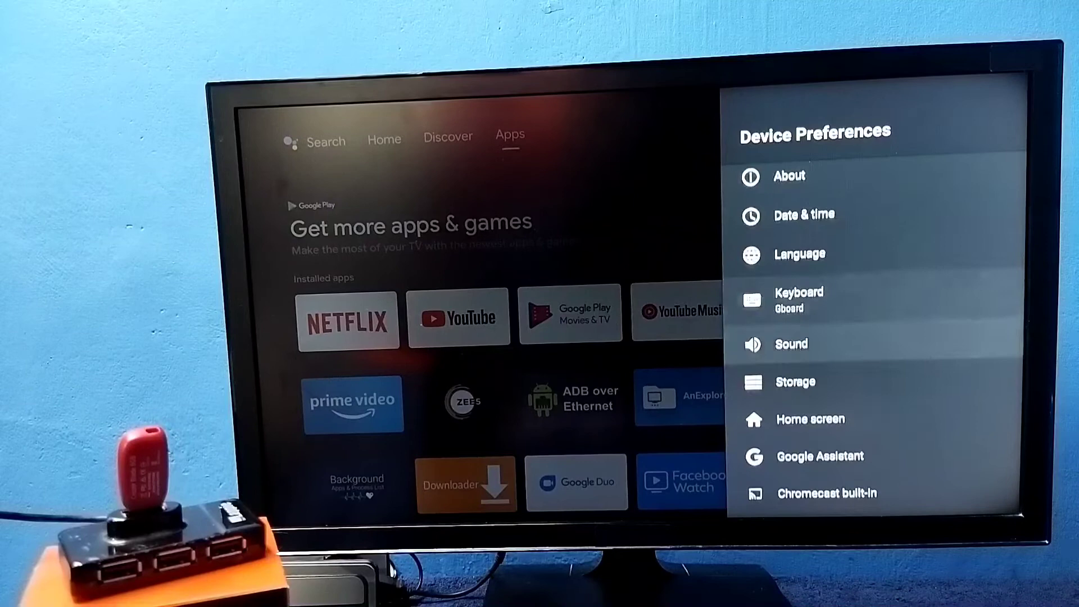
{"action": "left_click", "coordinate": [795, 382]}
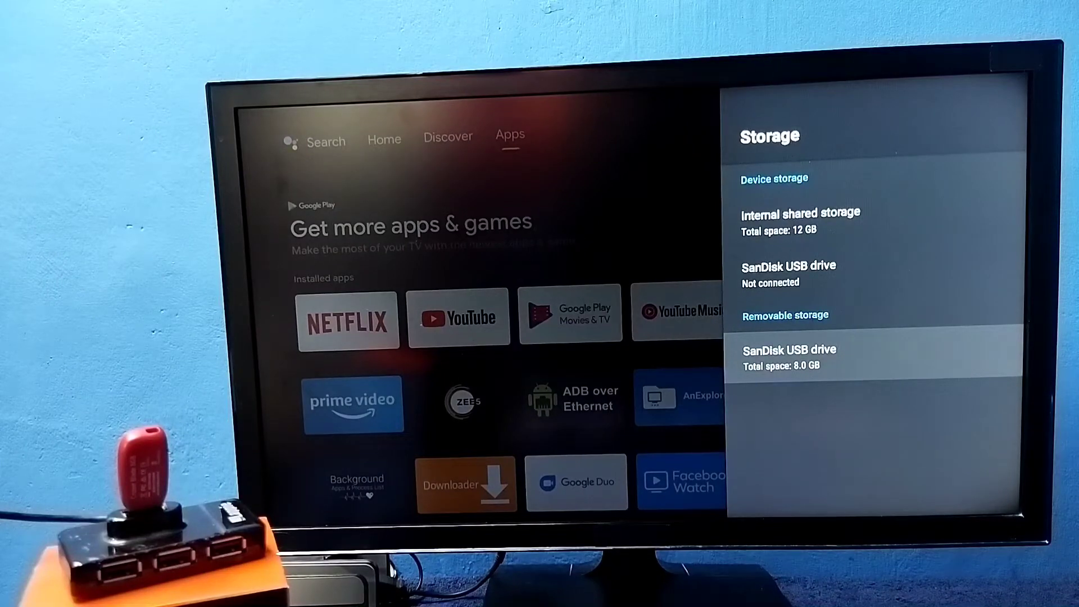
Erase and format the SanDisk USB drive as device storage
{"action": "left_click", "coordinate": [789, 349]}
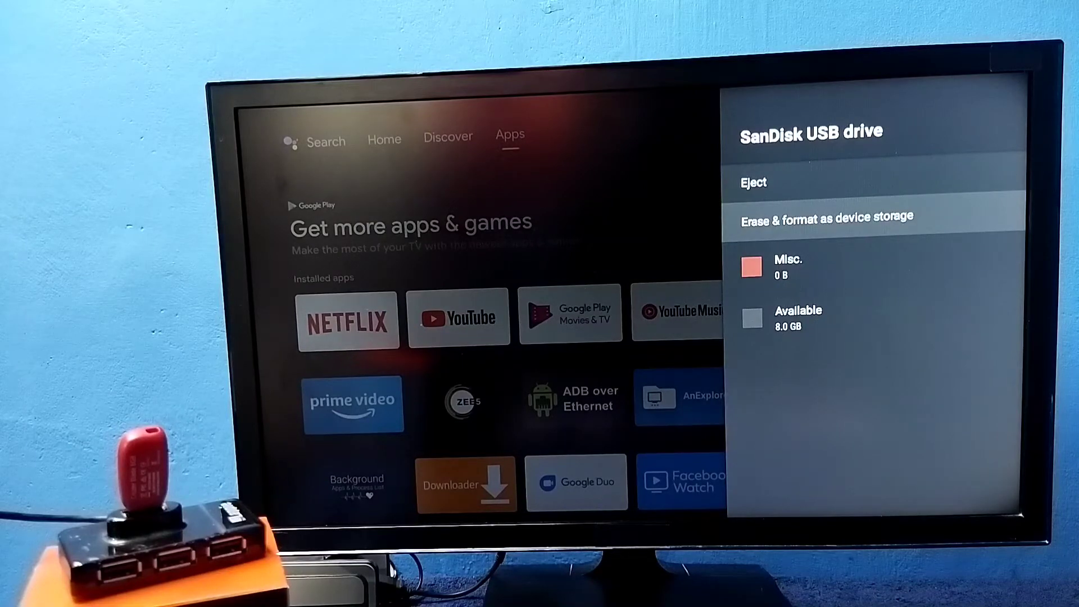
{"action": "left_click", "coordinate": [825, 215]}
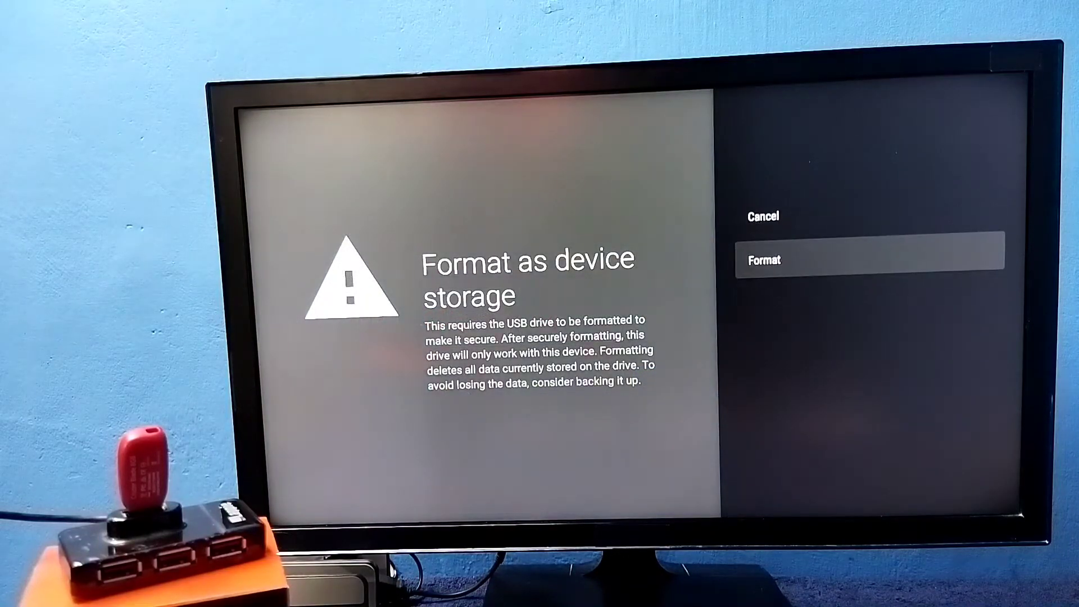
{"action": "left_click", "coordinate": [763, 260]}
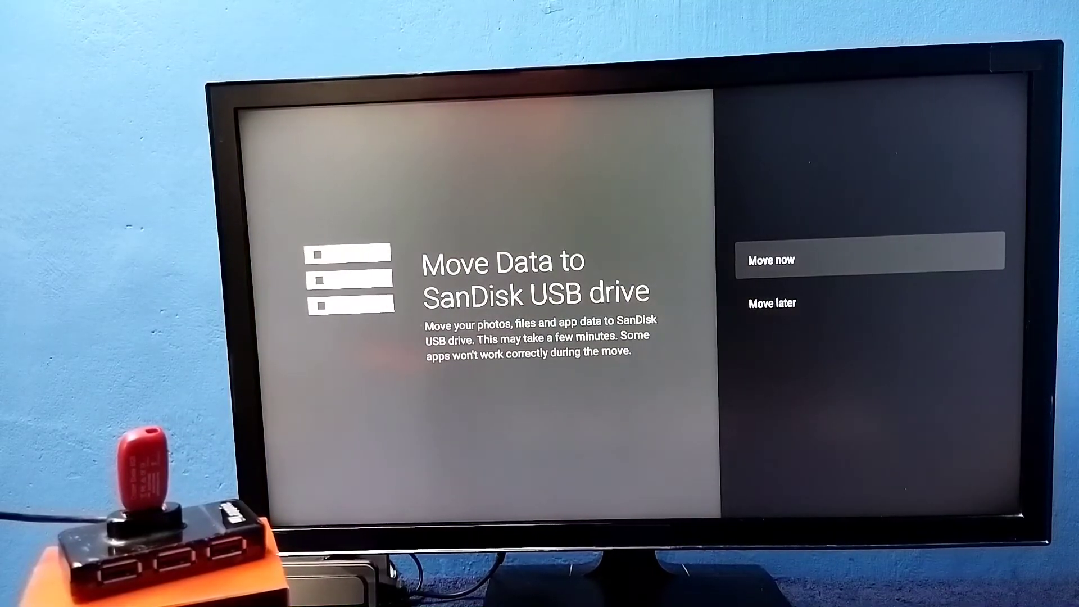
Skip moving data, confirm the 7.8 GB device-storage listing, and return to Device Preferences
{"action": "key", "text": "Down"}
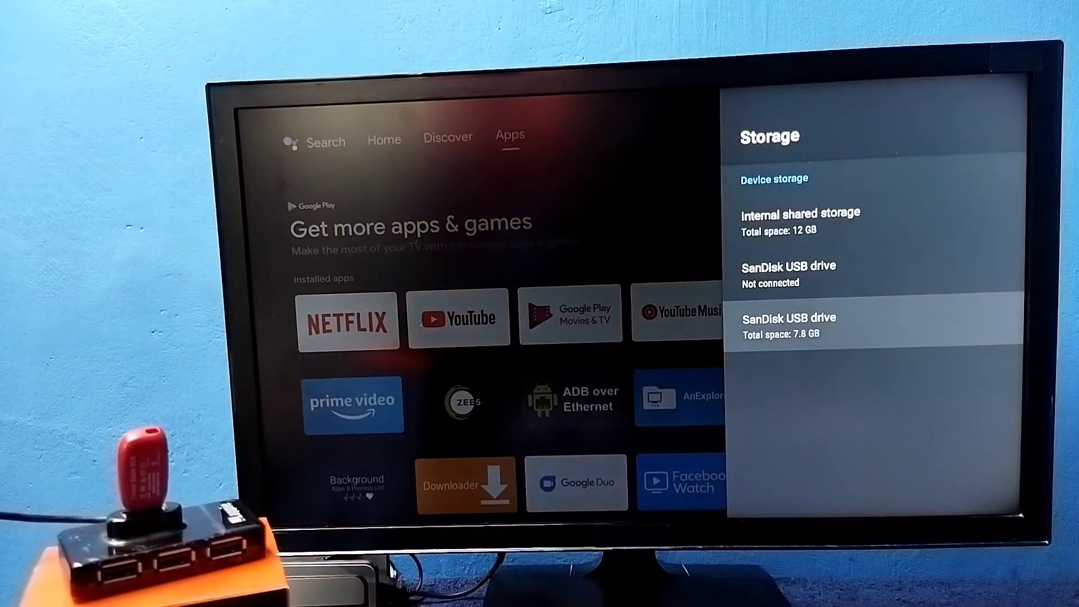
{"action": "key", "text": "Up"}
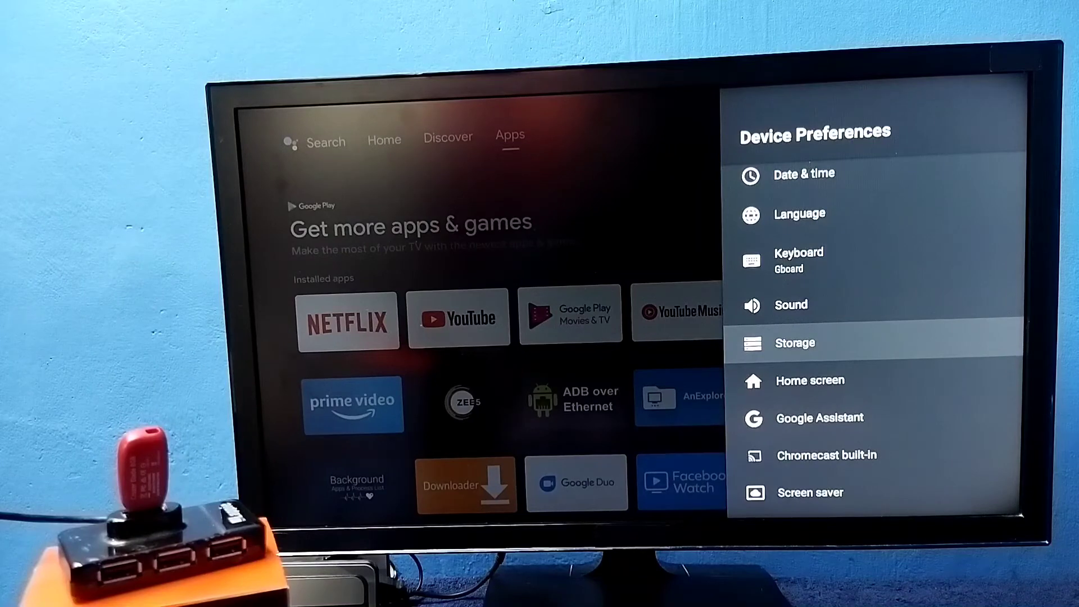
Erase and format the SanDisk drive as removable storage, acknowledging the removal notice
{"action": "left_click", "coordinate": [795, 343]}
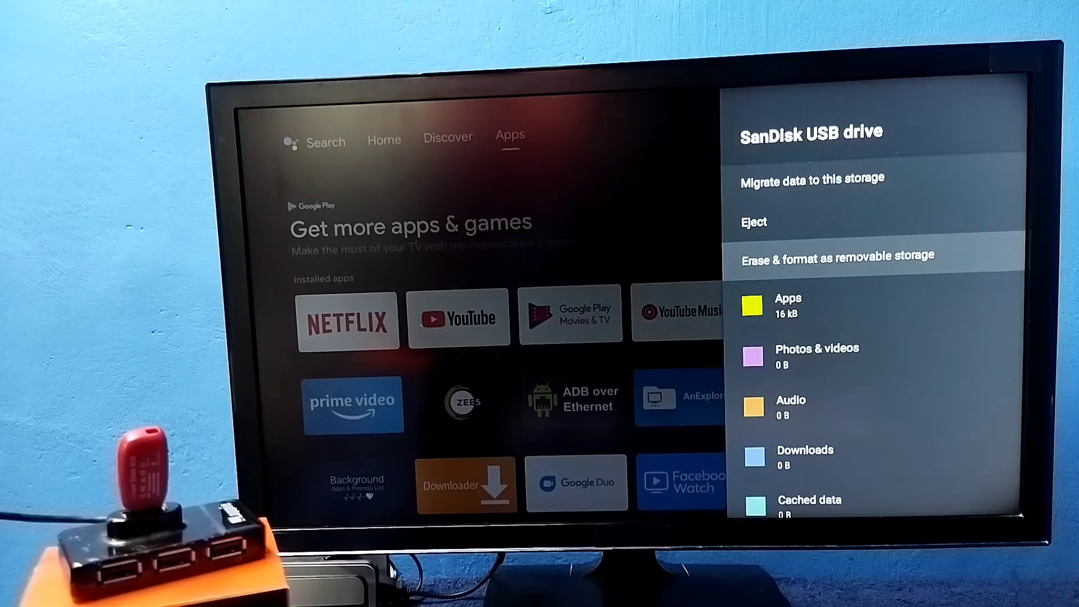
{"action": "left_click", "coordinate": [837, 255]}
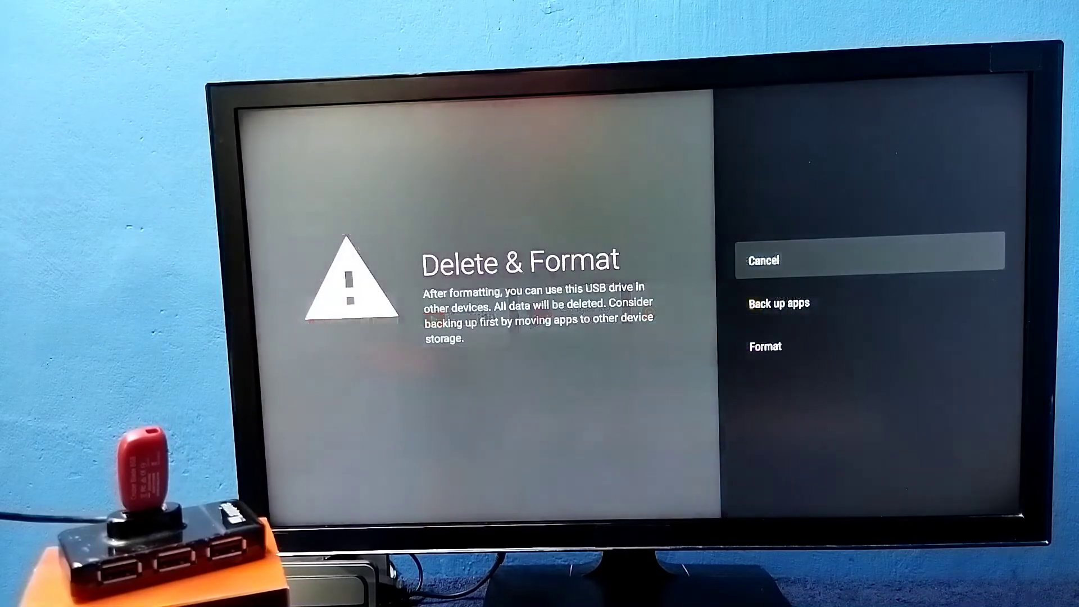
{"action": "left_click", "coordinate": [764, 346]}
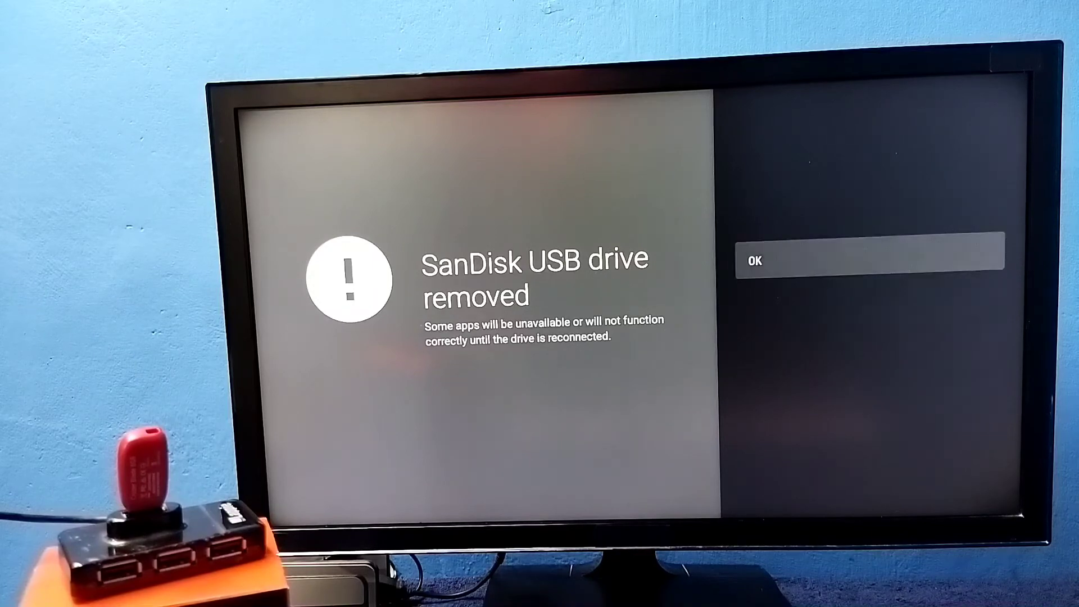
{"action": "left_click", "coordinate": [869, 260]}
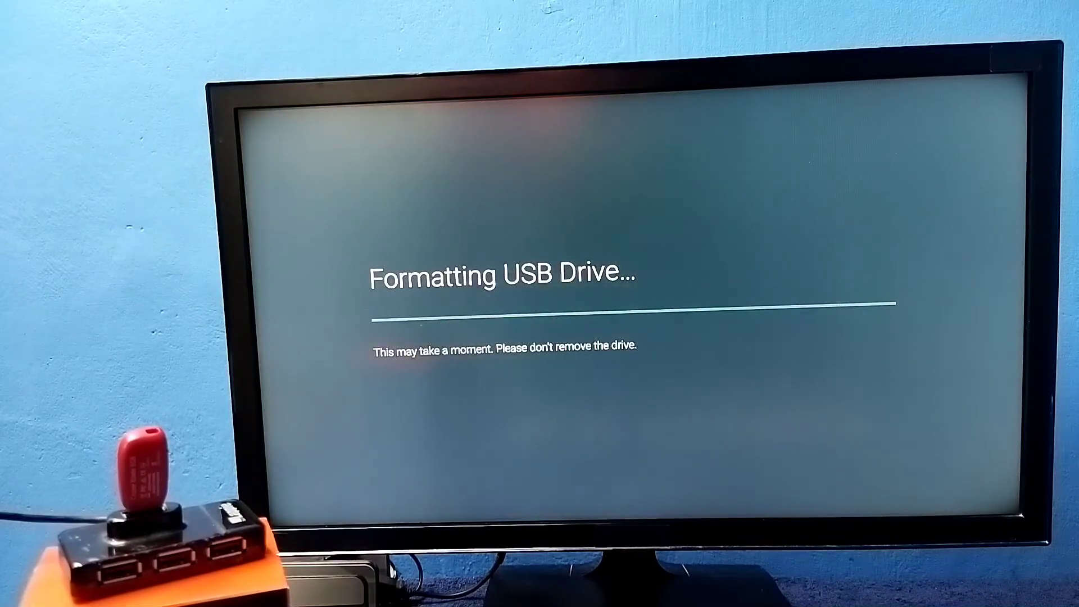